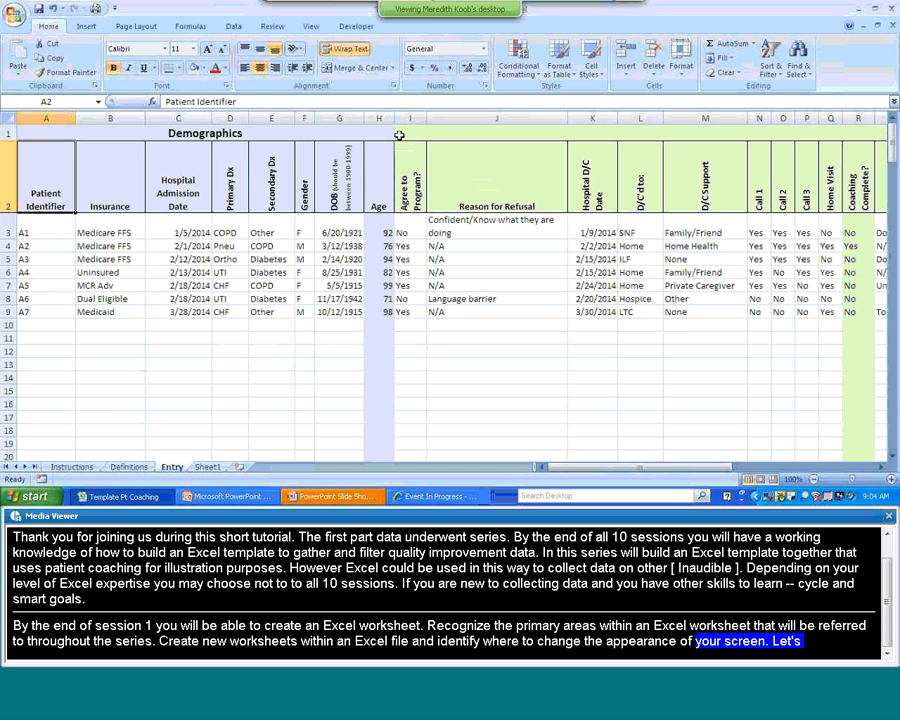
- Point out the Hospital Admission Date, Gender, Agree to Program and D/C Support columns
{"action": "scroll", "scroll_direction": "down", "scroll_amount": 3}
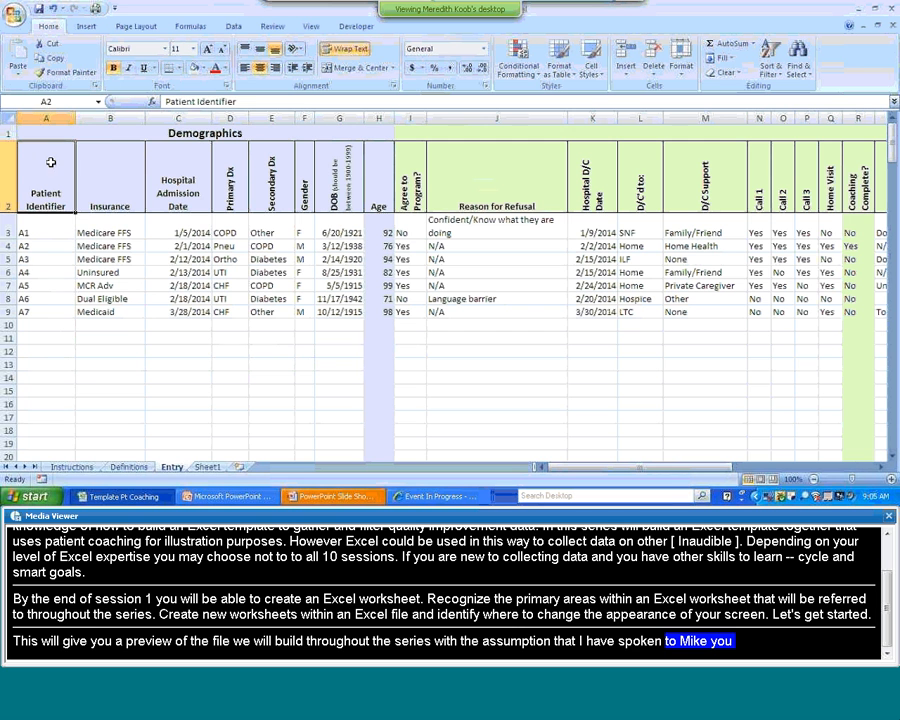
{"action": "left_click", "coordinate": [178, 176]}
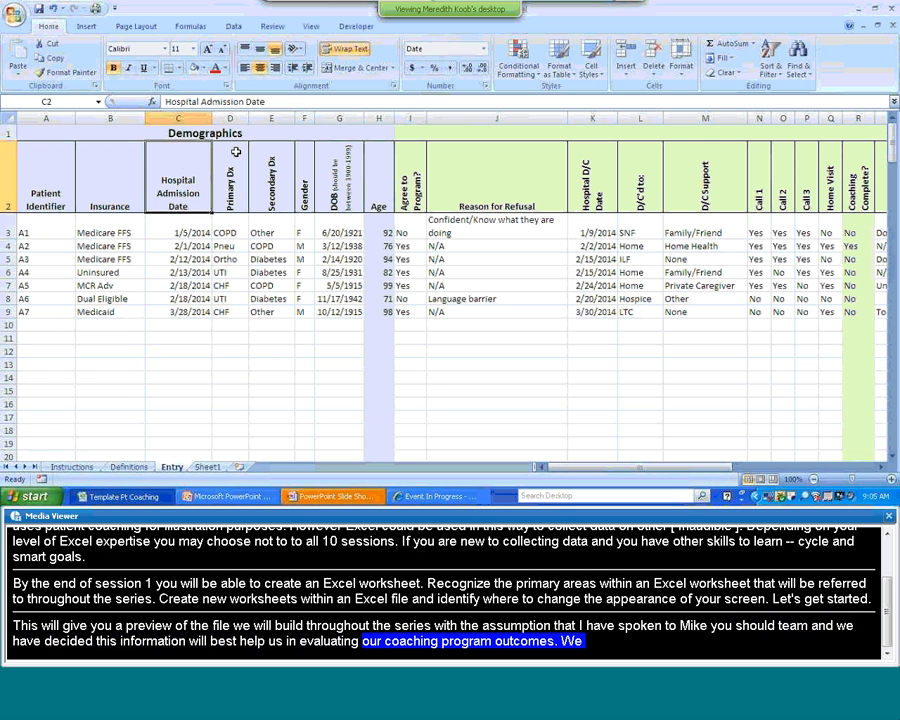
{"action": "mouse_move", "coordinate": [272, 150]}
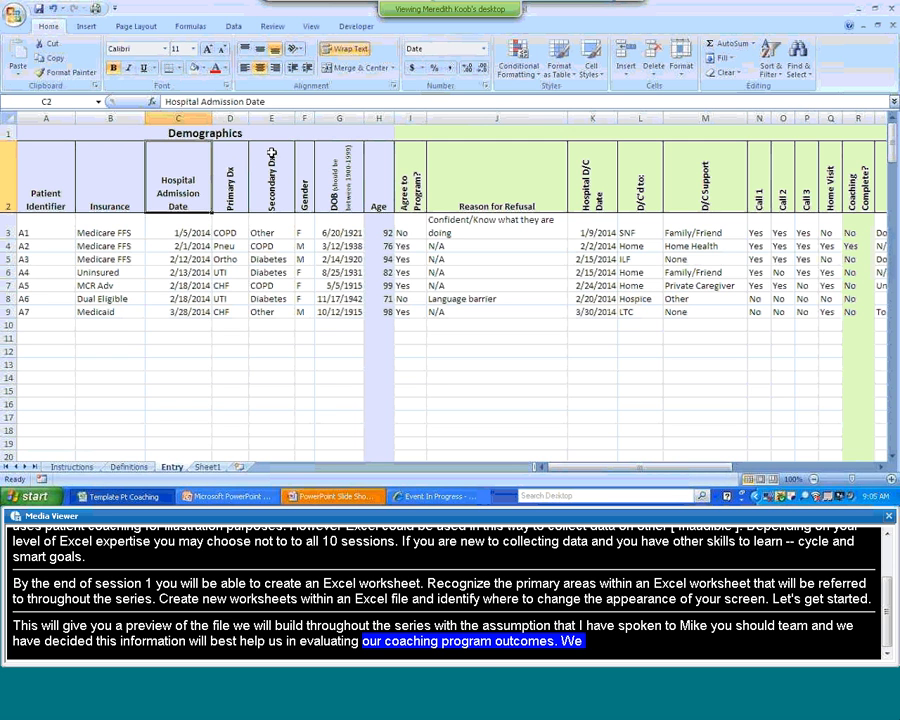
{"action": "left_click", "coordinate": [304, 176]}
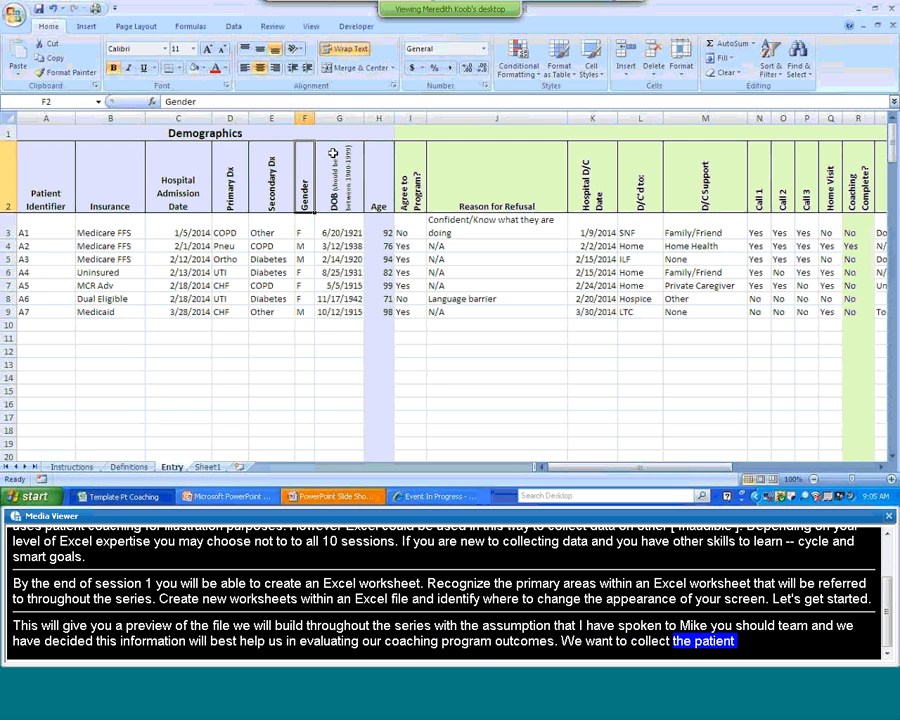
{"action": "left_click", "coordinate": [378, 176]}
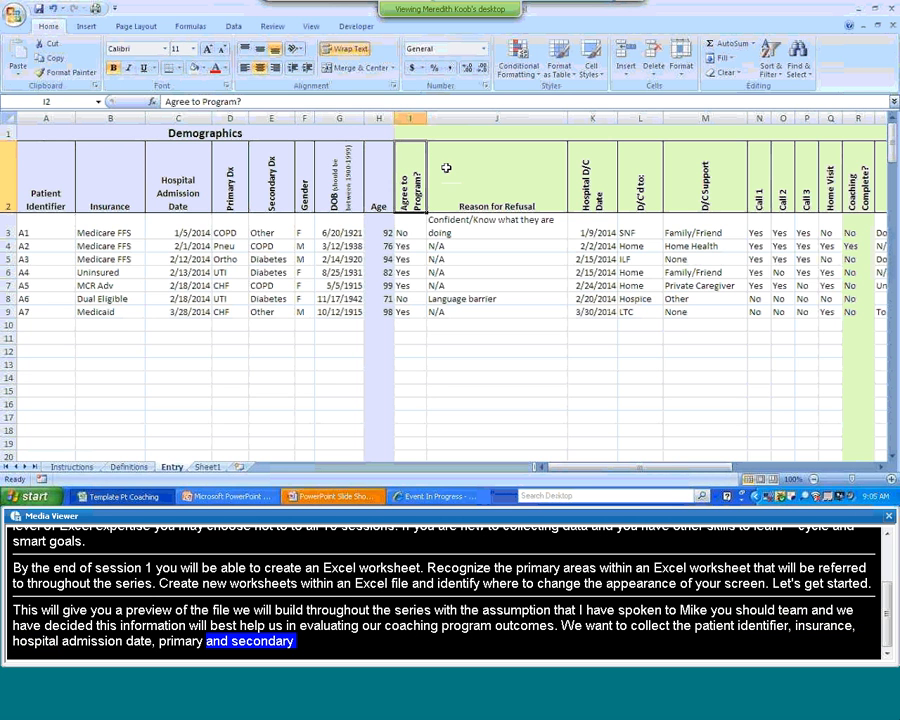
{"action": "left_click", "coordinate": [496, 176]}
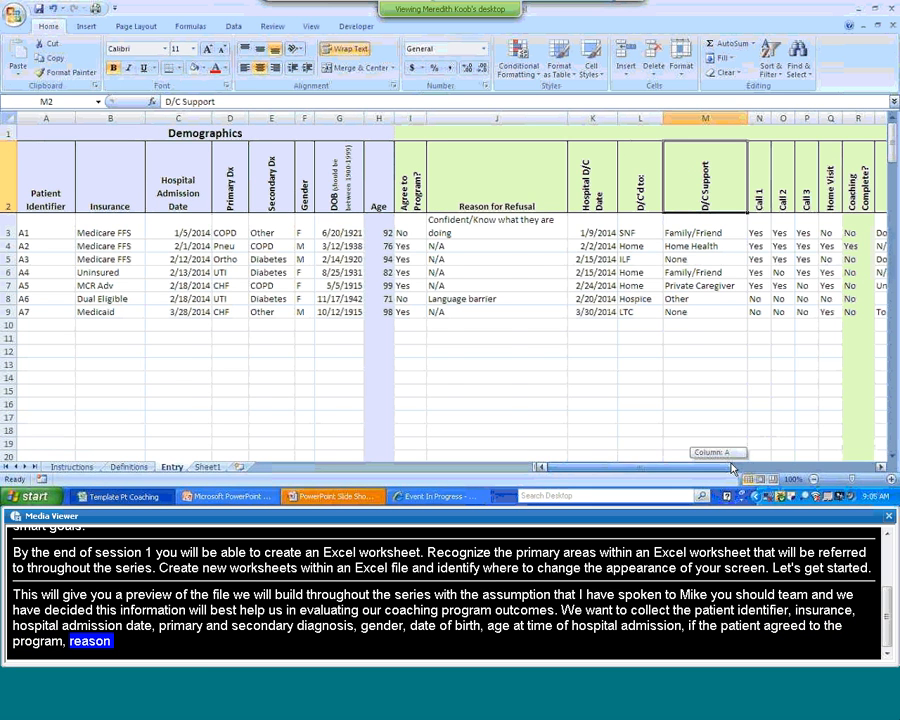
- Move right to the 30 day Re-hospitalizations section and its reason column
{"action": "scroll", "scroll_direction": "right", "scroll_amount": 3}
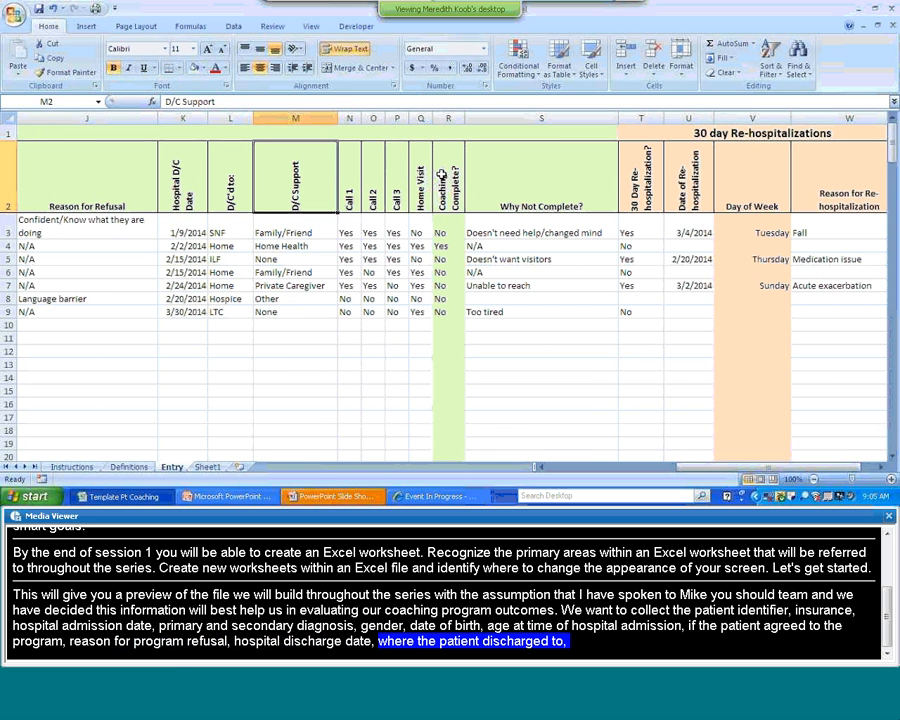
{"action": "left_click", "coordinate": [540, 176]}
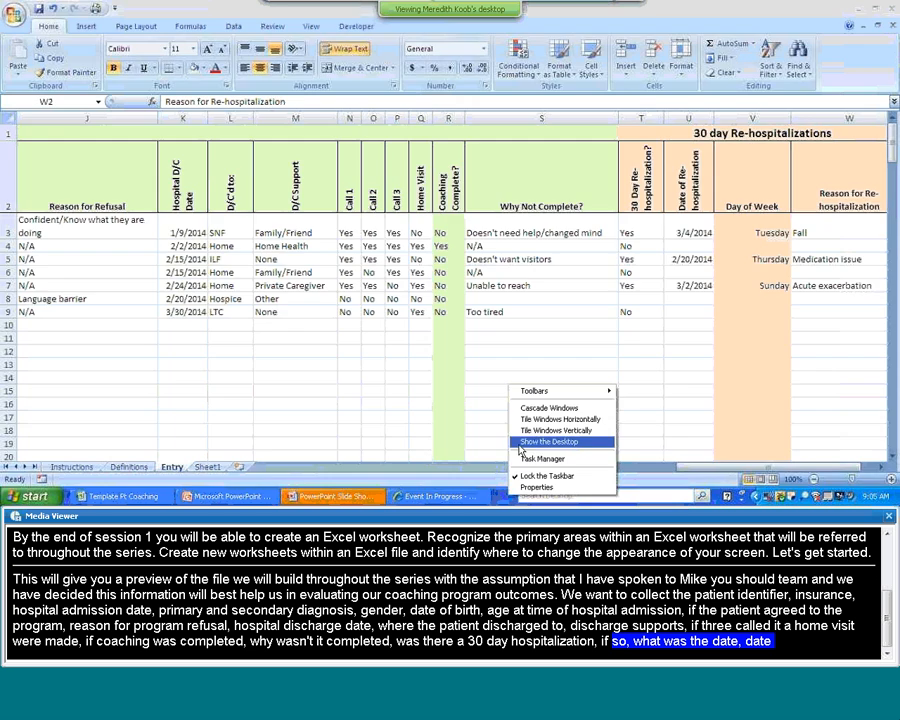
- Create a new Excel worksheet file named Patient Coaching 2014 on the desktop
{"action": "left_click", "coordinate": [548, 442]}
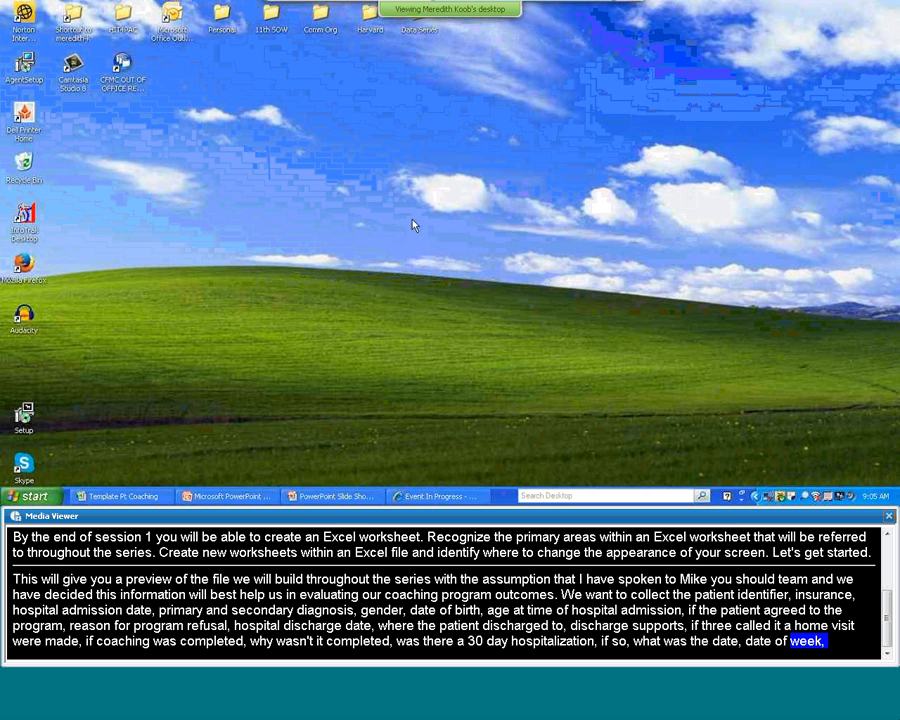
{"action": "right_click", "coordinate": [412, 210]}
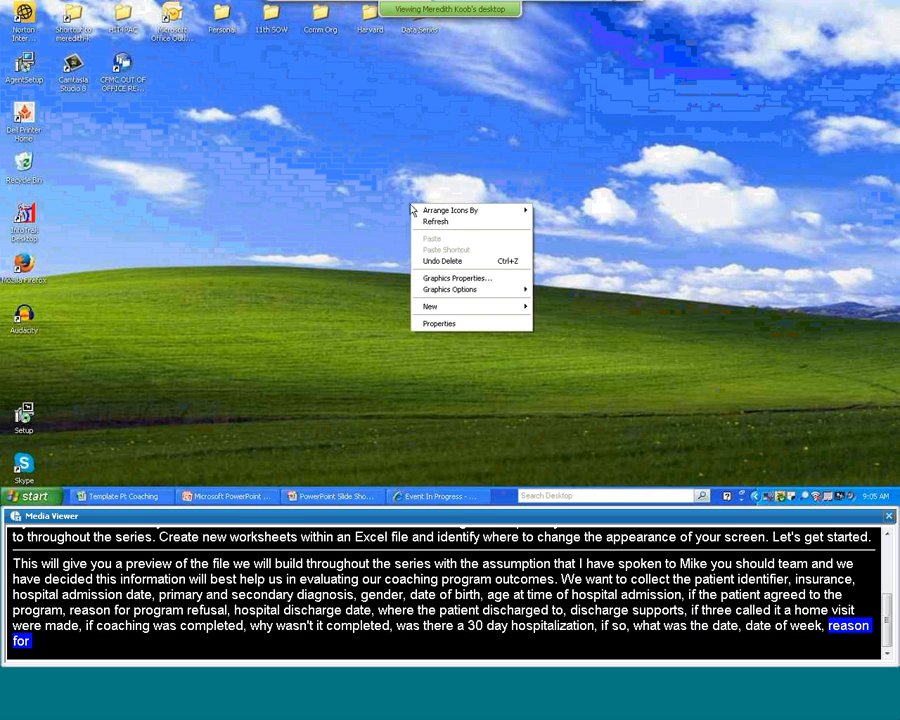
{"action": "mouse_move", "coordinate": [456, 278]}
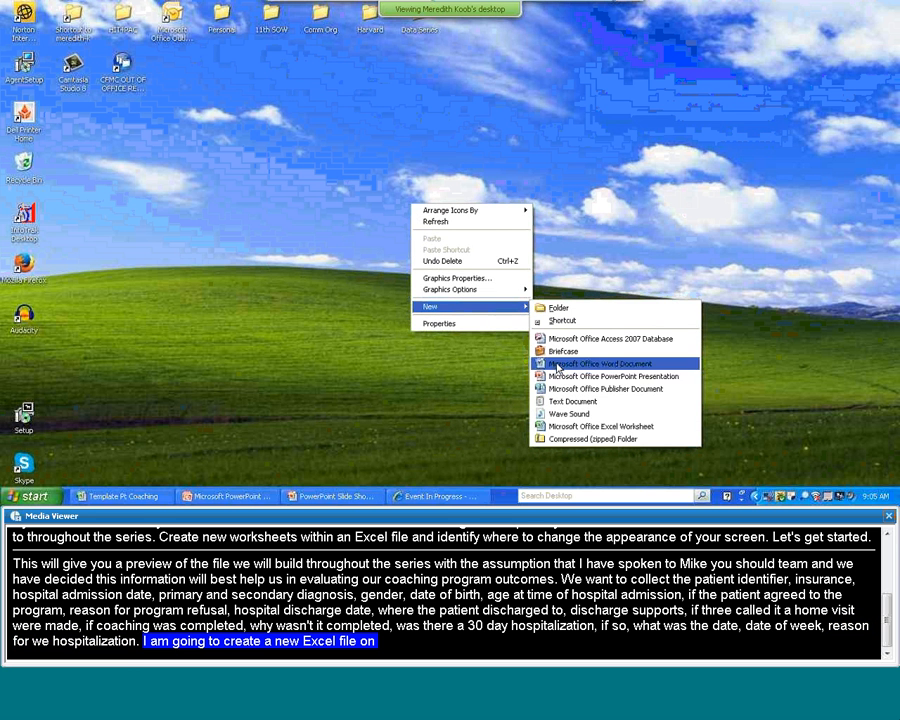
{"action": "left_click", "coordinate": [592, 426]}
{"action": "type", "text": "Patient "}
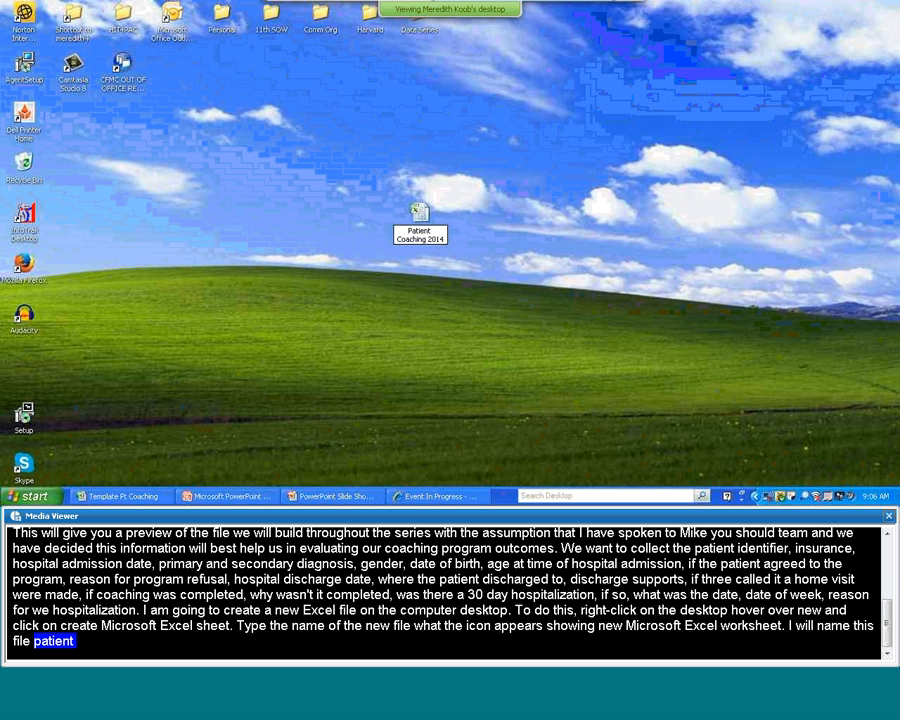
{"action": "type", "text": "coaching"}
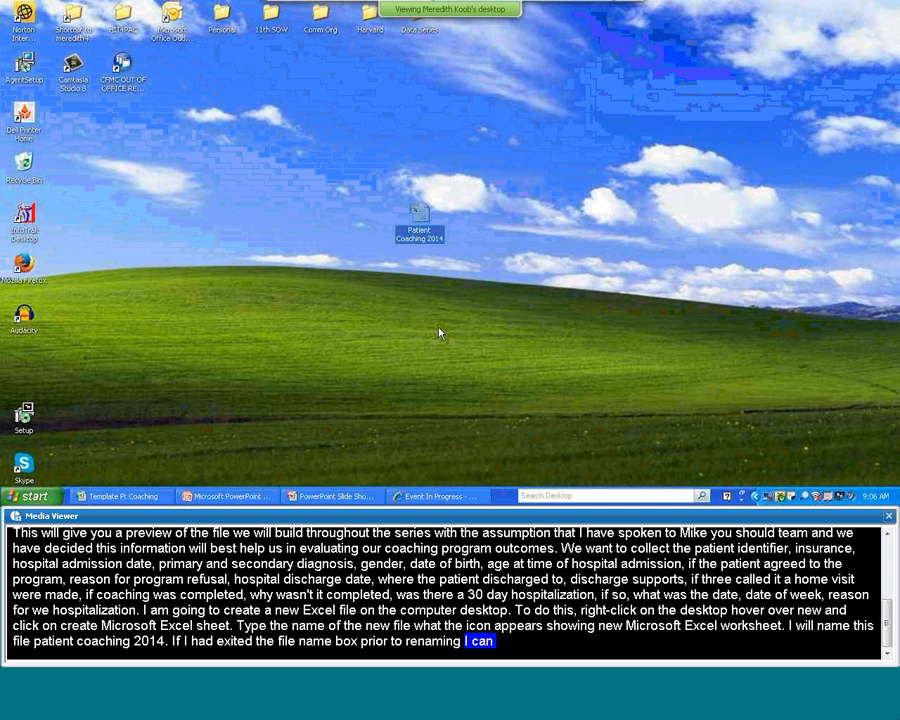
- Open the Patient Coaching 2014 workbook from its desktop icon
{"action": "right_click", "coordinate": [418, 230]}
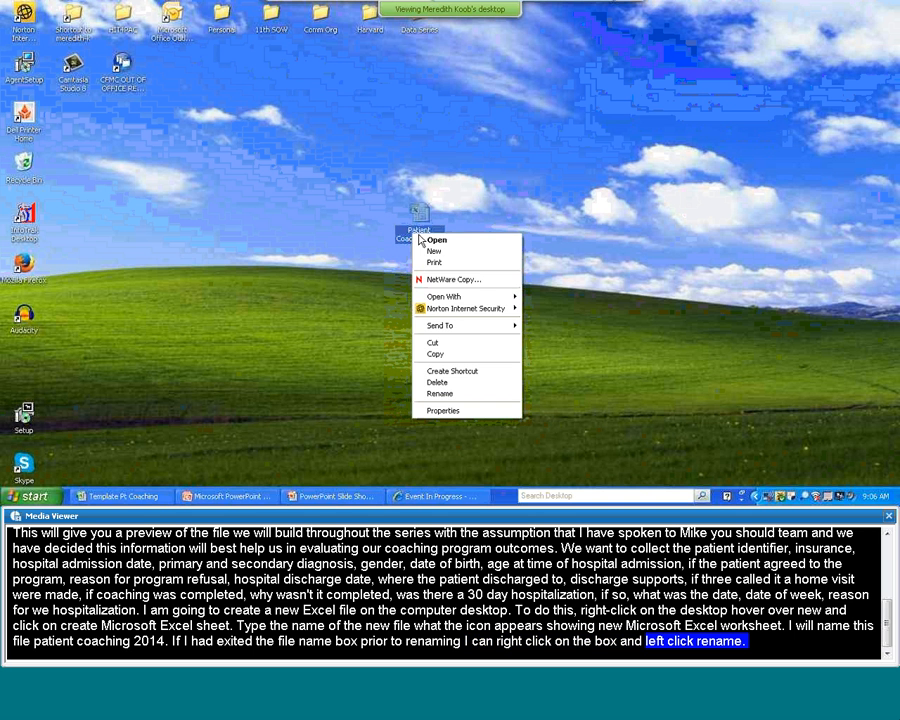
{"action": "left_click", "coordinate": [436, 240]}
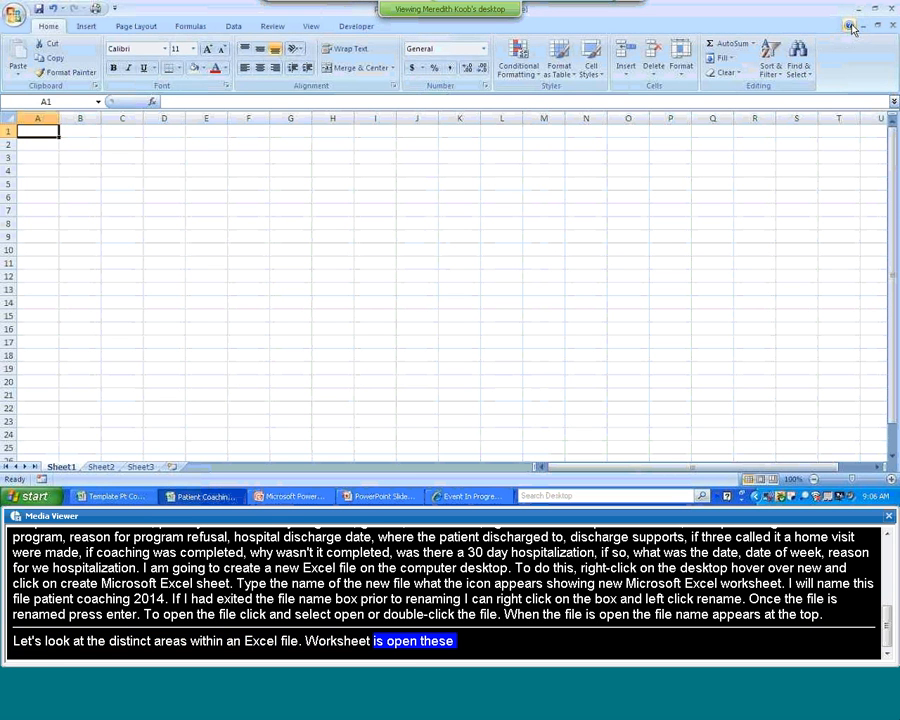
- Bring up Excel Help and dismiss it again
{"action": "left_click", "coordinate": [848, 24]}
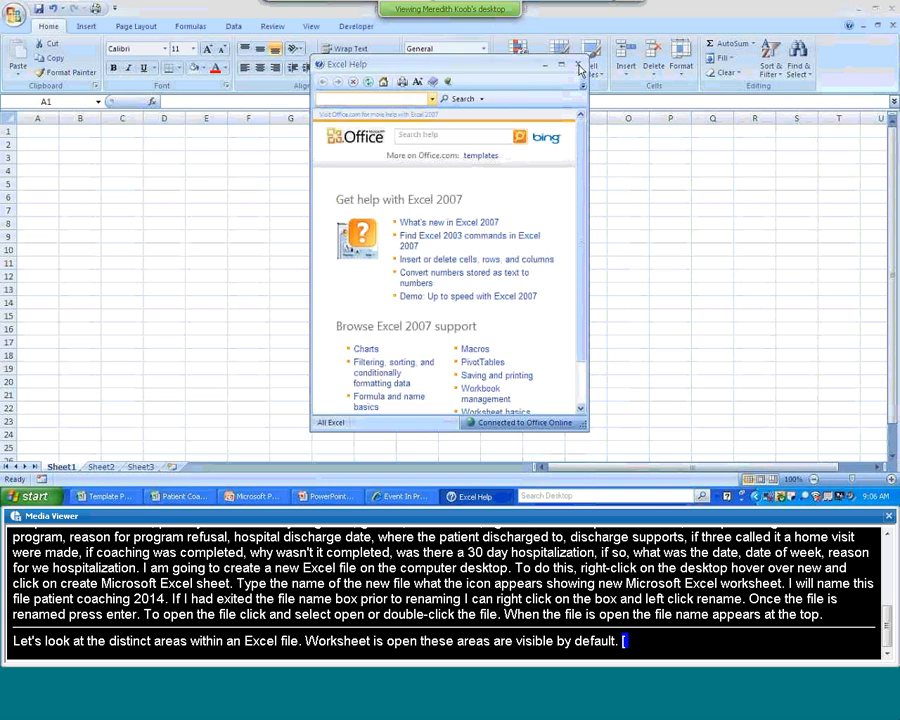
{"action": "left_click", "coordinate": [580, 64]}
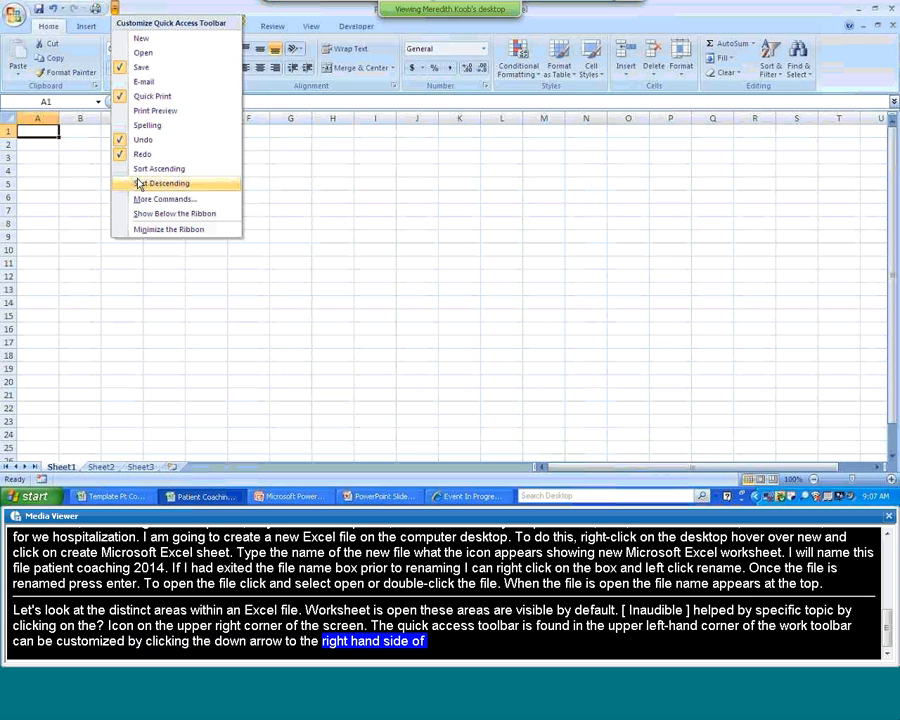
{"action": "mouse_move", "coordinate": [164, 200]}
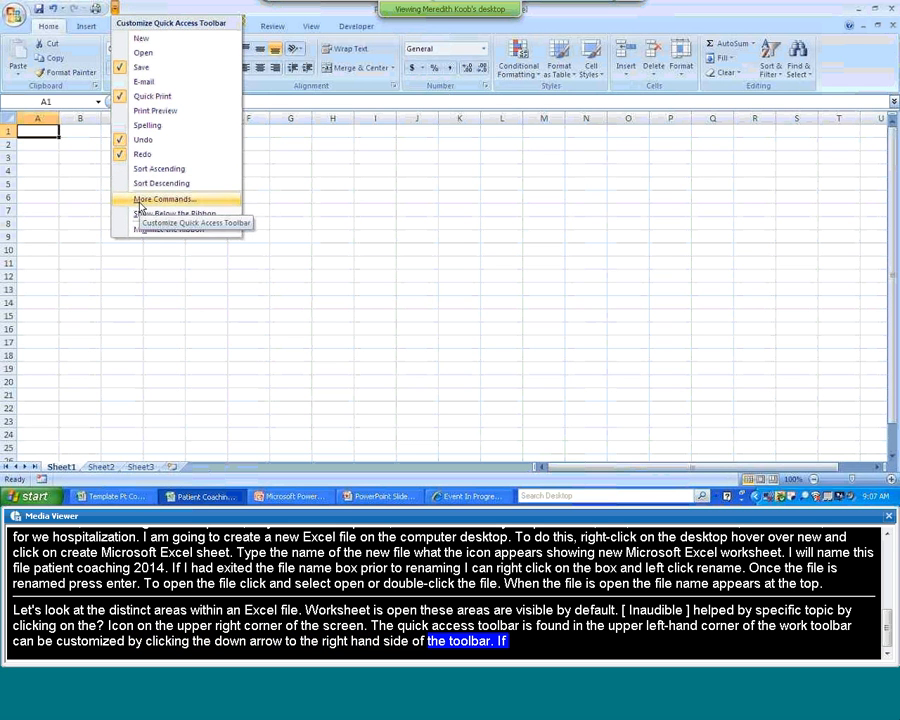
- View the More Commands settings in Excel Options and close them without changes
{"action": "left_click", "coordinate": [164, 200]}
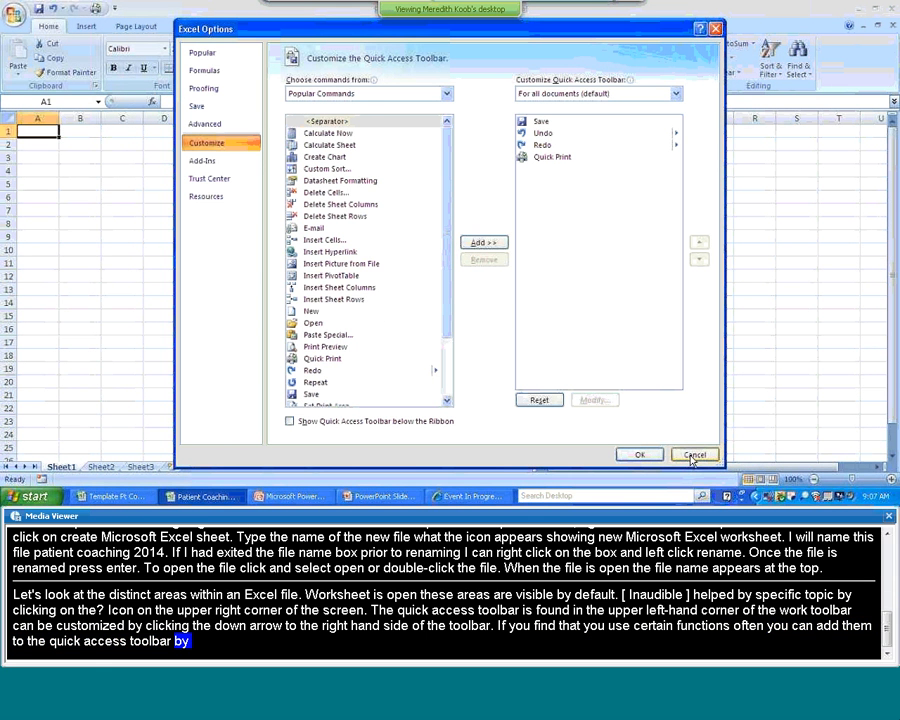
{"action": "left_click", "coordinate": [694, 454]}
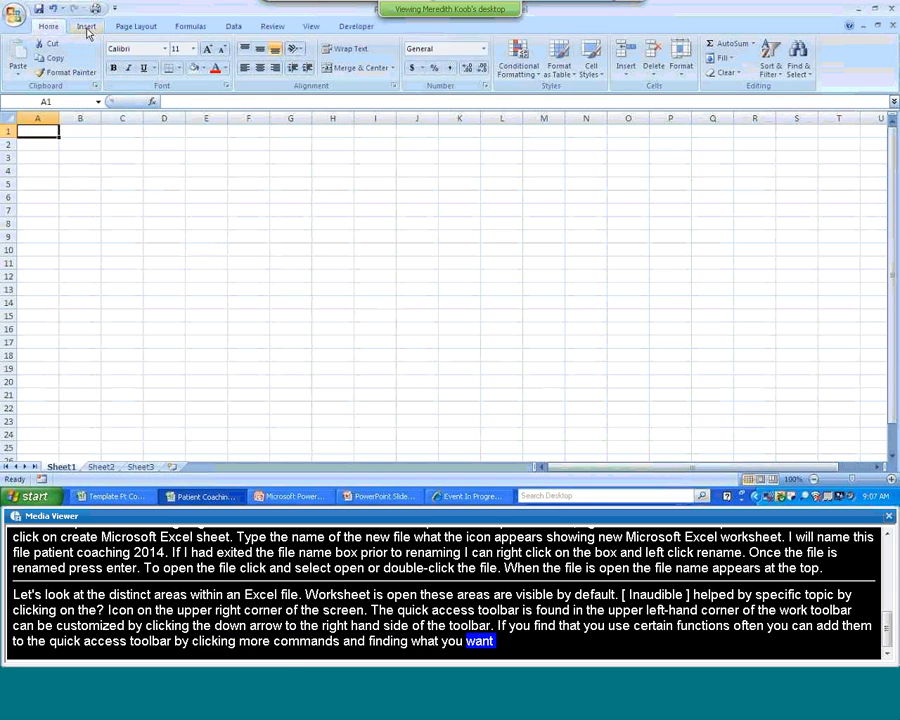
- Browse the Page Layout and Formulas ribbons, returning to Home
{"action": "left_click", "coordinate": [136, 26]}
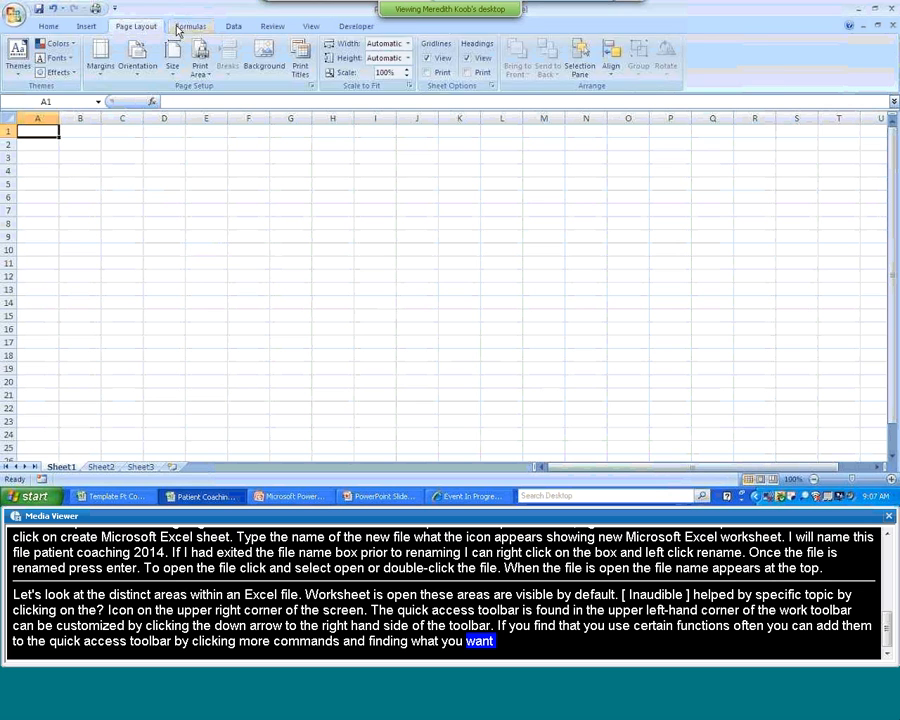
{"action": "left_click", "coordinate": [190, 26]}
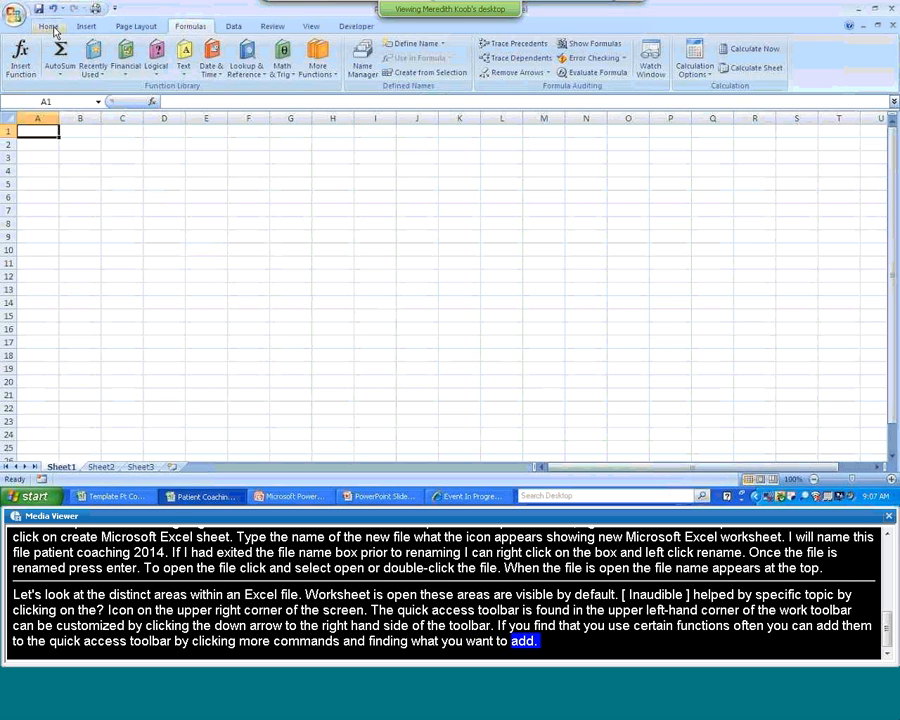
{"action": "left_click", "coordinate": [48, 26]}
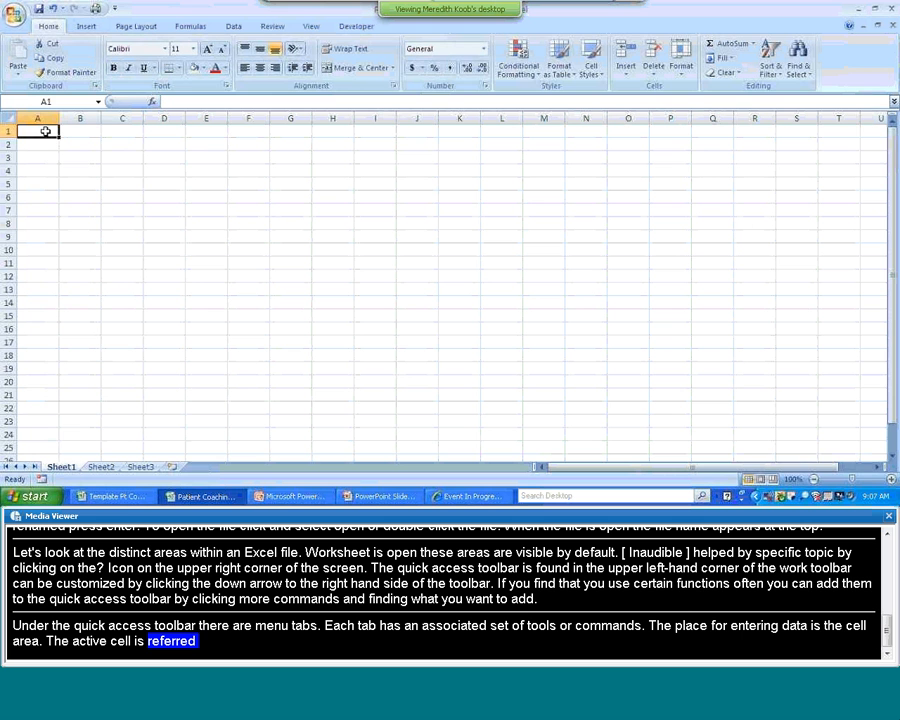
- Enter 'edit' in A1, view it in the formula bar, and start renaming a sheet tab
{"action": "type", "text": "edit"}
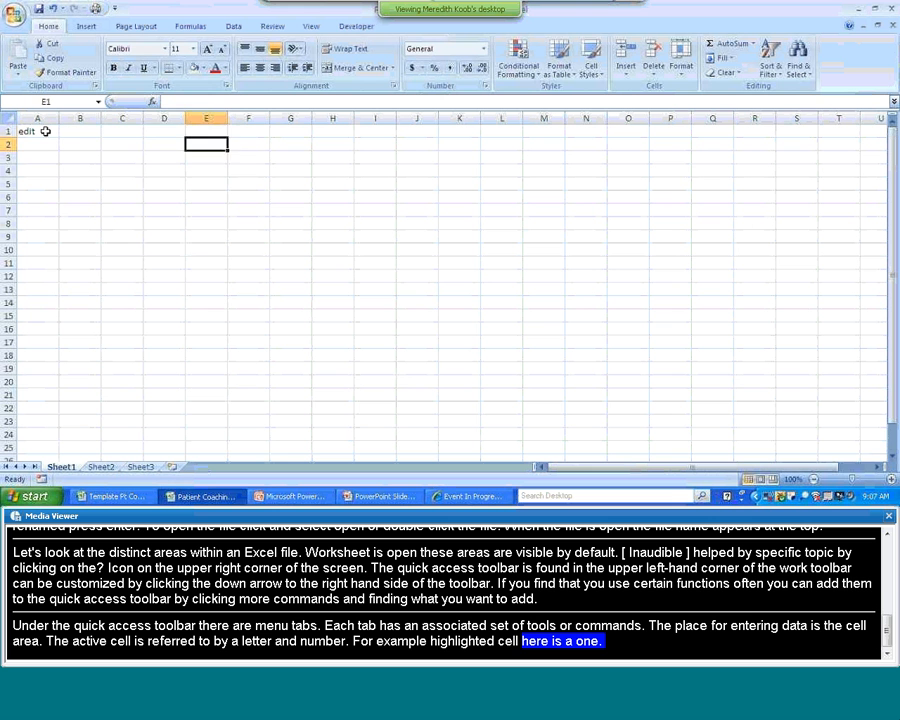
{"action": "left_click", "coordinate": [122, 184]}
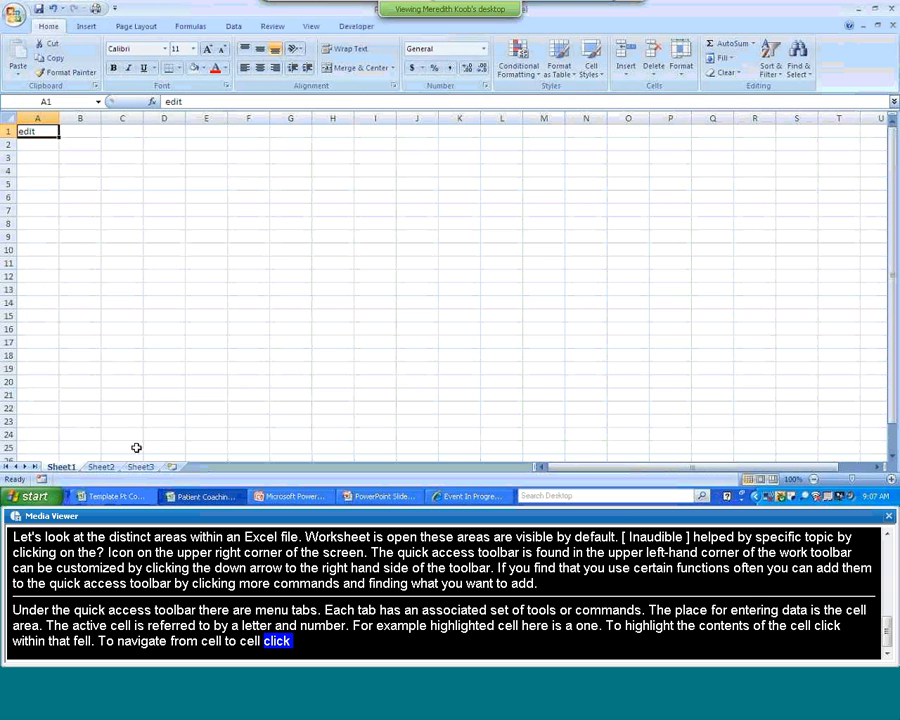
{"action": "scroll", "scroll_direction": "down", "scroll_amount": 3}
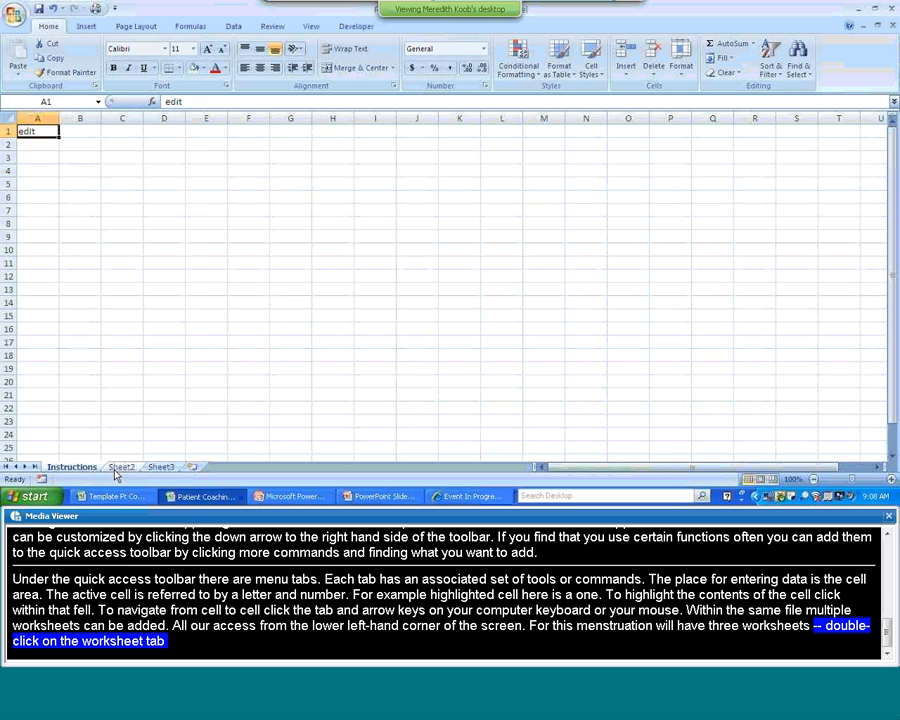
{"action": "double_click", "coordinate": [122, 468]}
{"action": "type", "text": "Entry"}
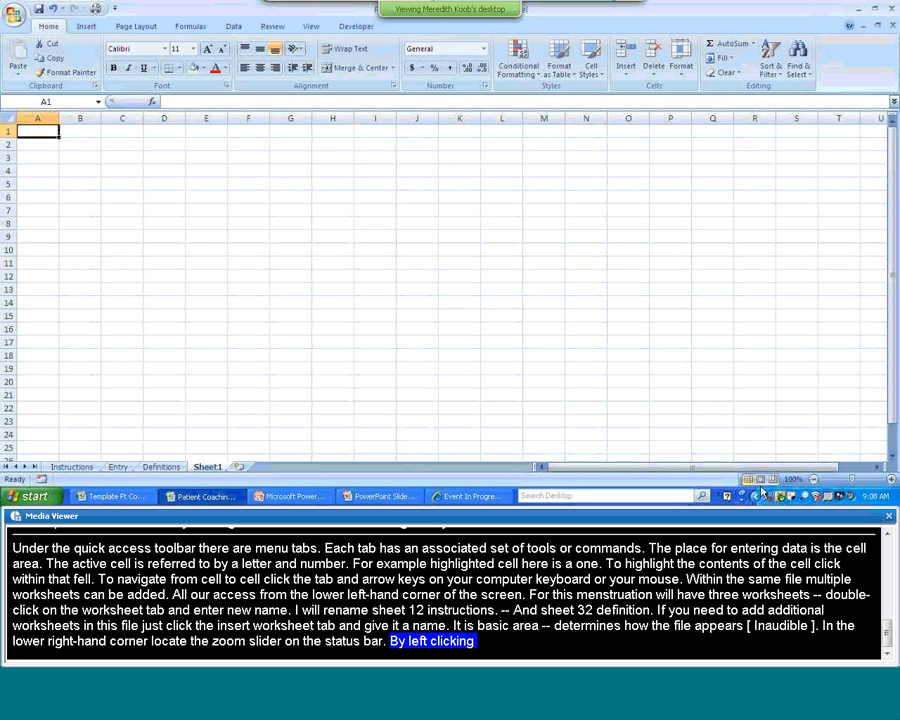
- Switch to Page Layout view and back to Normal, then bring the Session 1 objectives slide forward
{"action": "left_click", "coordinate": [774, 478]}
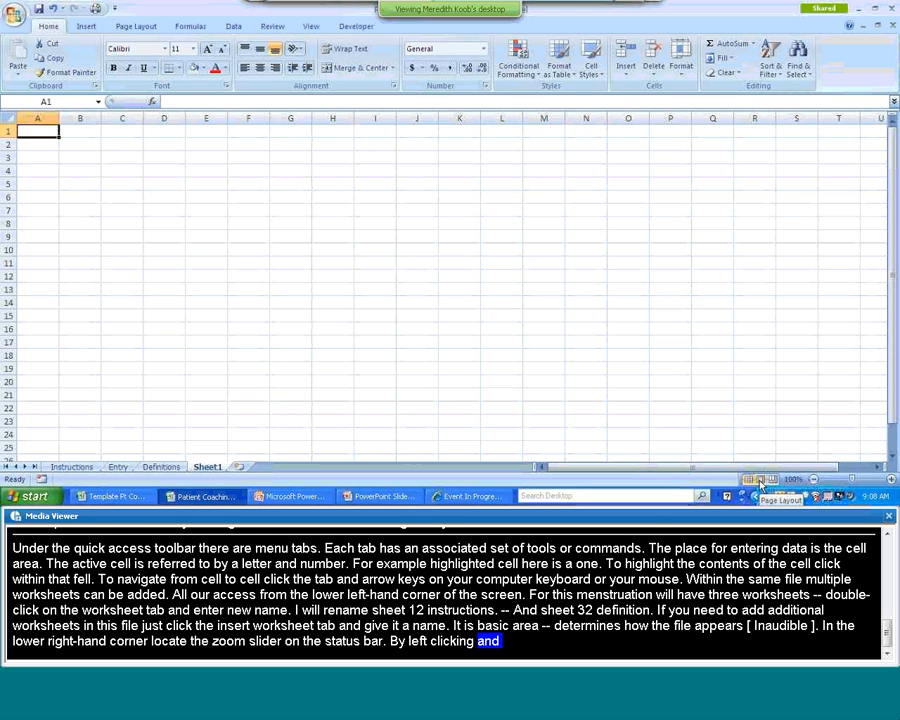
{"action": "left_click", "coordinate": [772, 480]}
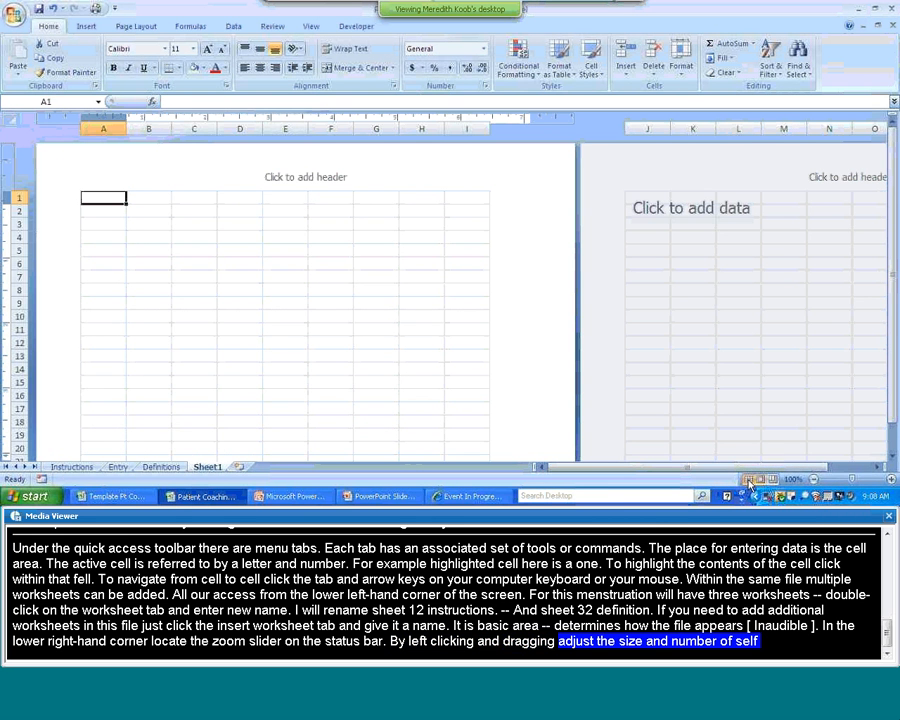
{"action": "left_click", "coordinate": [748, 478]}
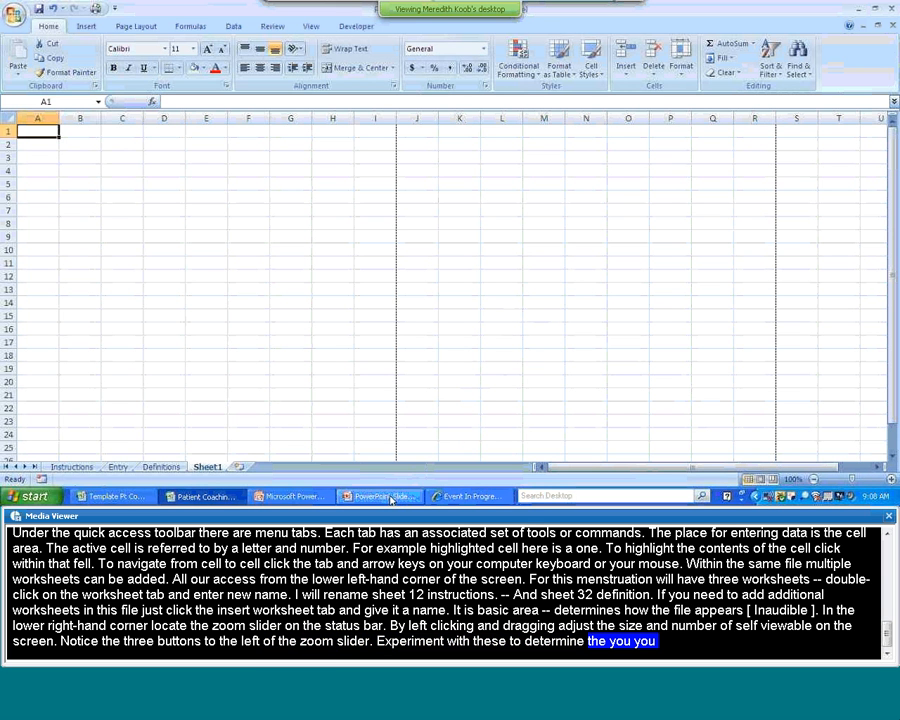
{"action": "left_click", "coordinate": [378, 496]}
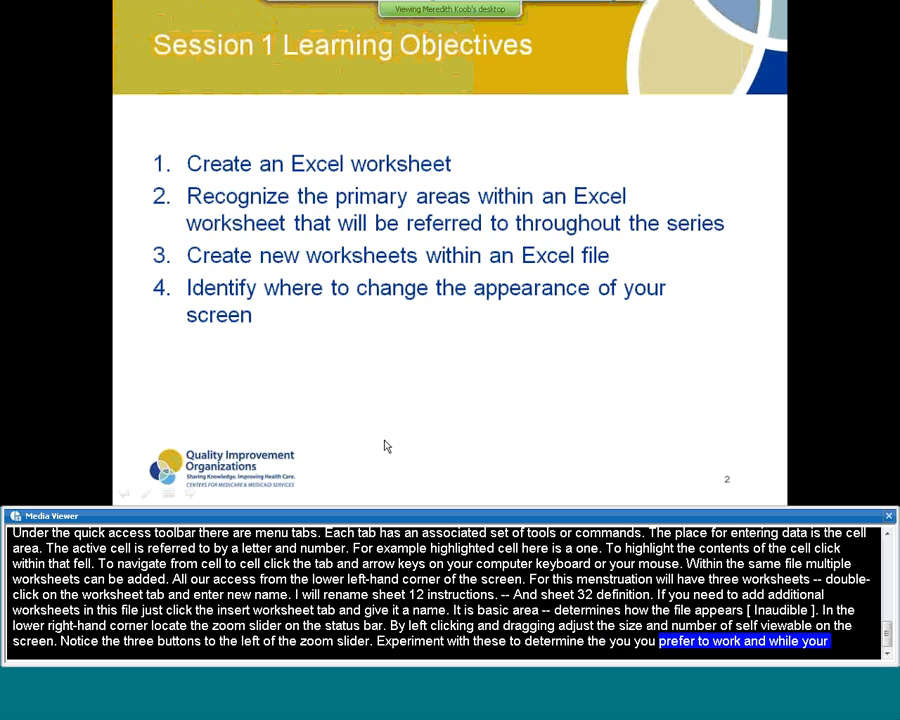